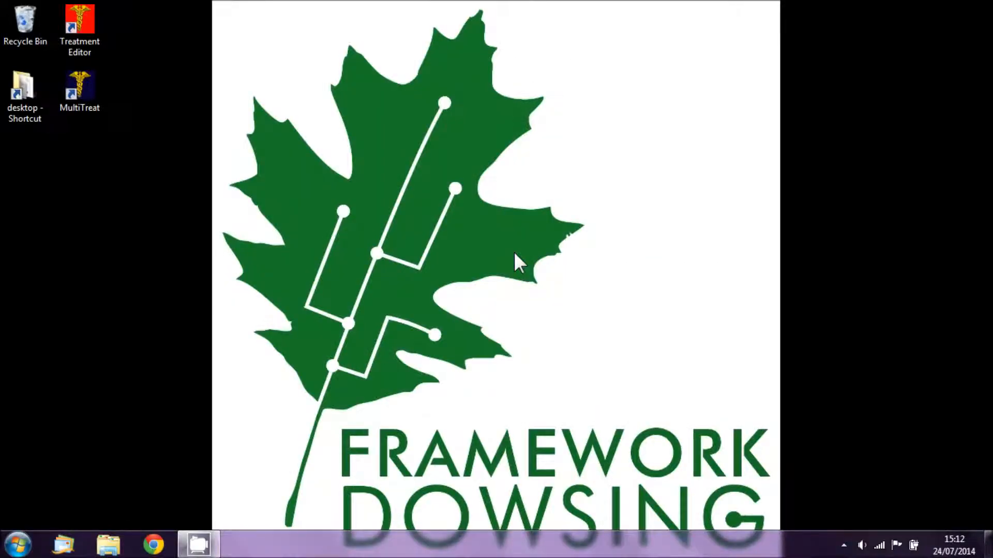
mouse_move(112, 25)
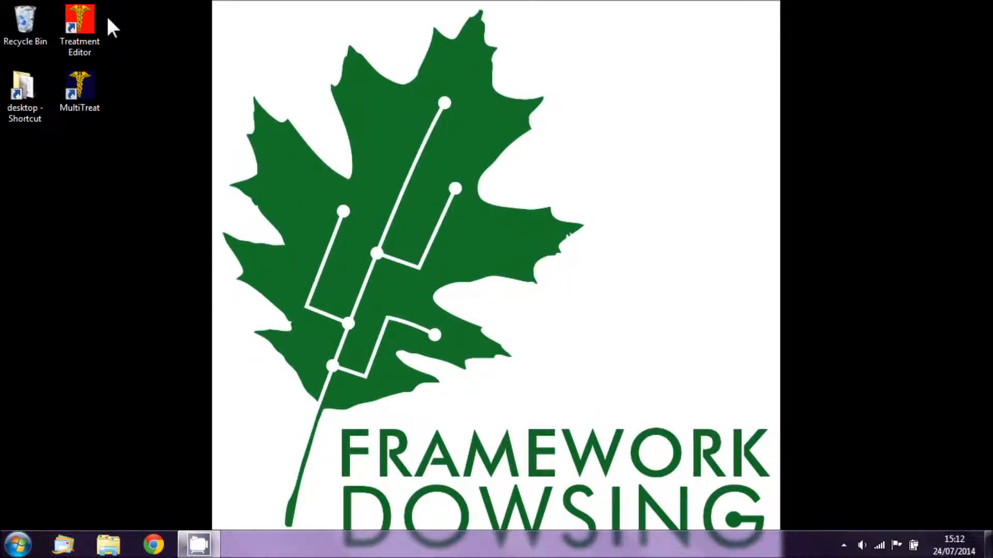
Launch MultiTreat from its desktop shortcut, enlarge the DOSBox window and start MT at the prompt
left_click(80, 21)
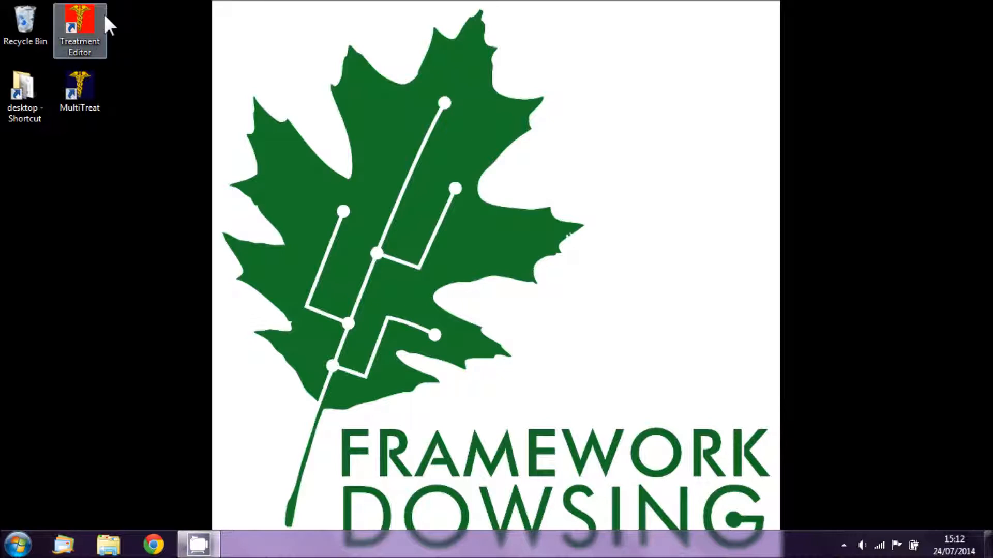
mouse_move(97, 57)
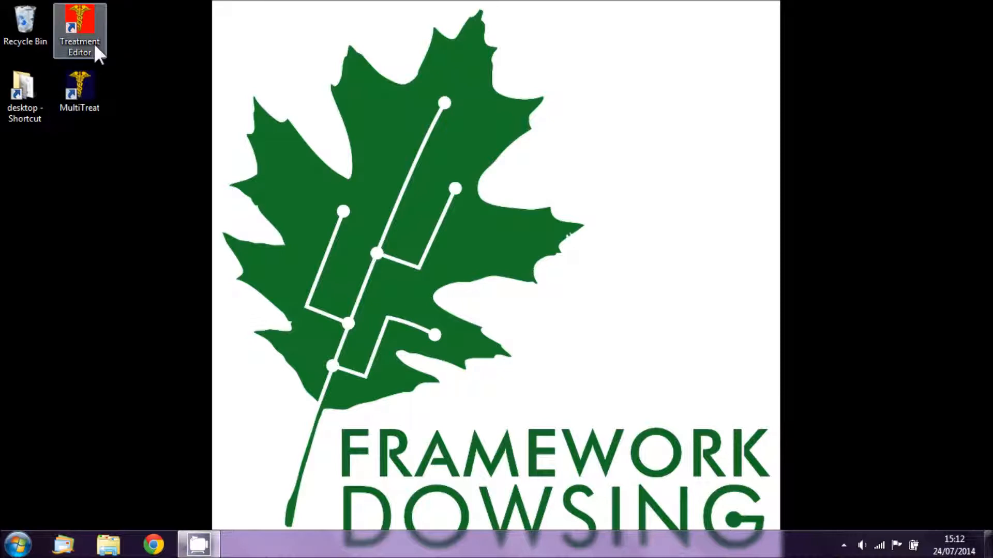
left_click(80, 91)
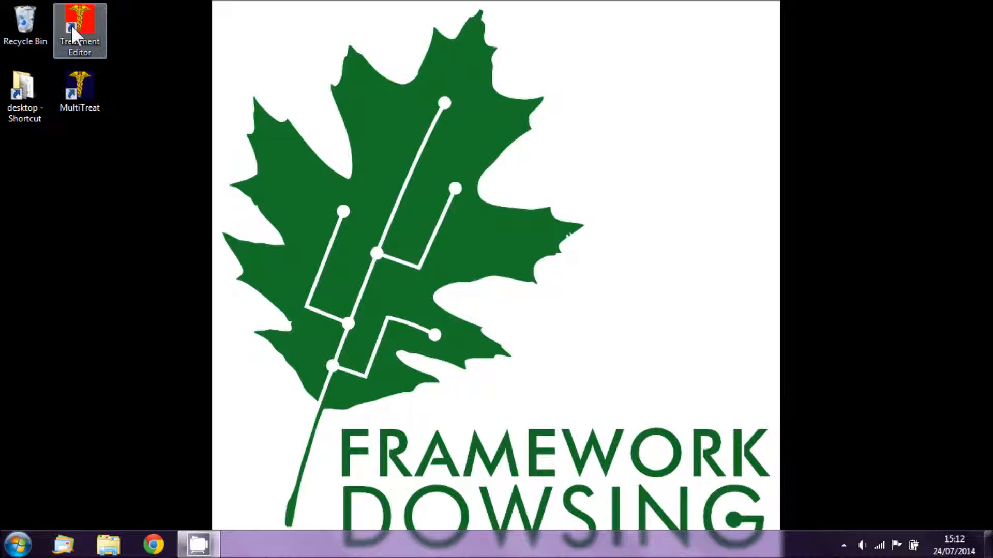
mouse_move(264, 77)
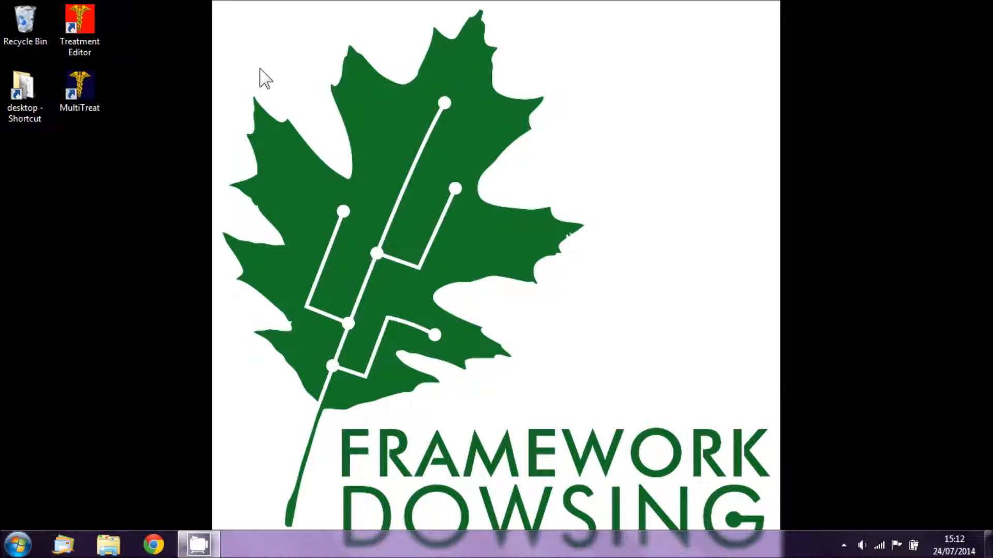
mouse_move(274, 71)
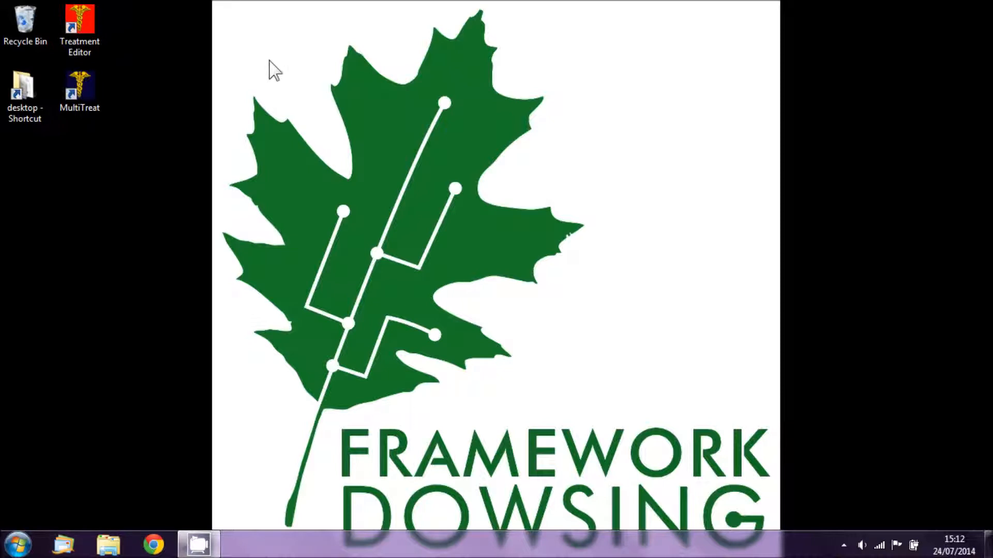
left_click(79, 88)
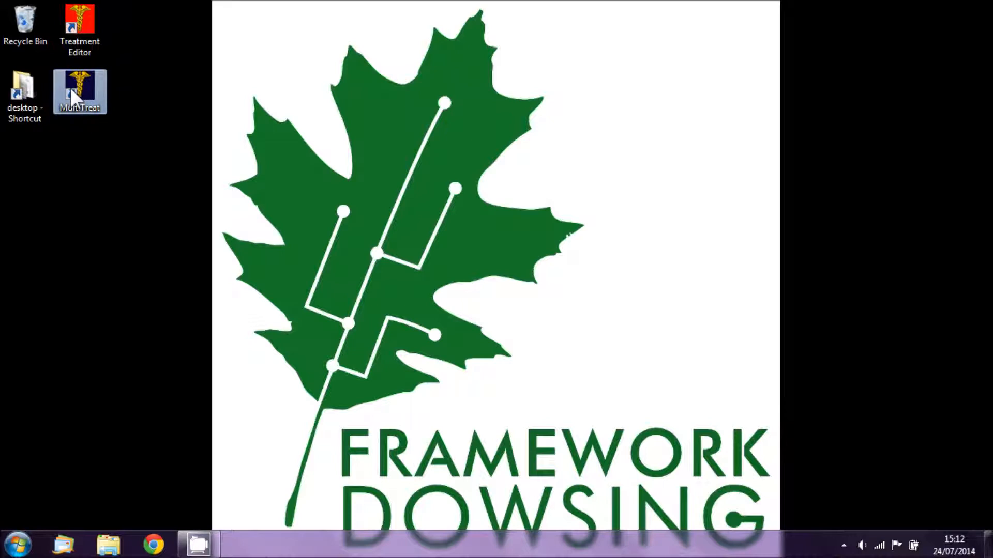
mouse_move(77, 97)
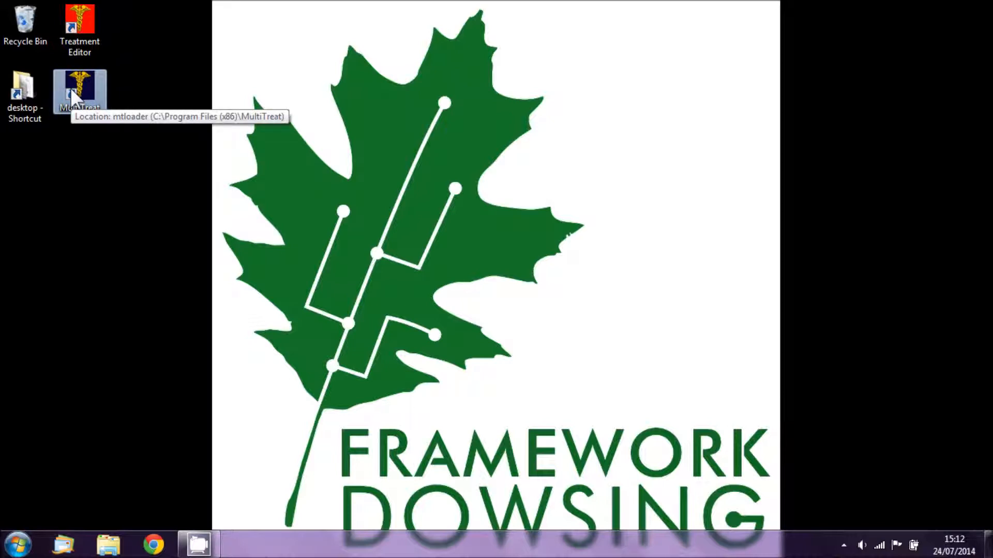
double_click(80, 91)
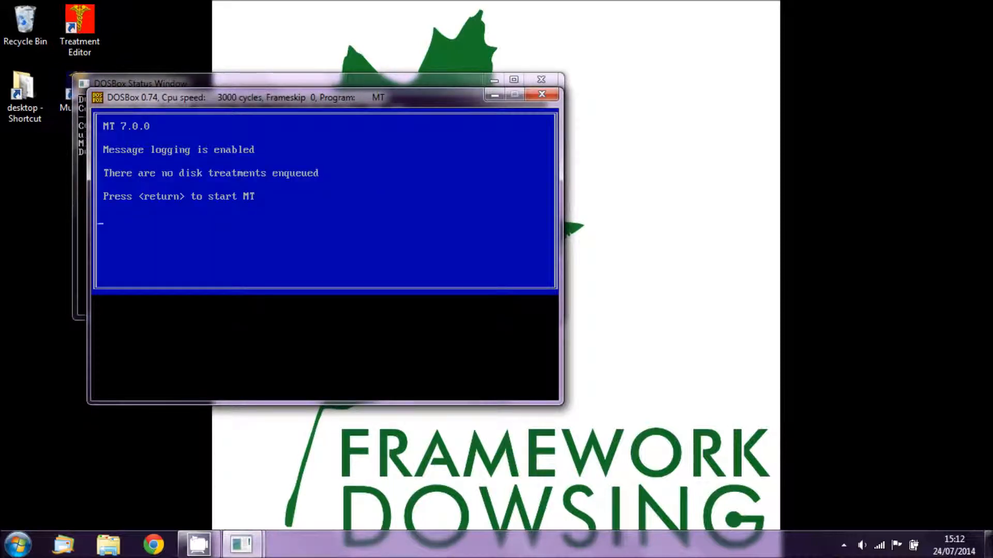
left_click(514, 93)
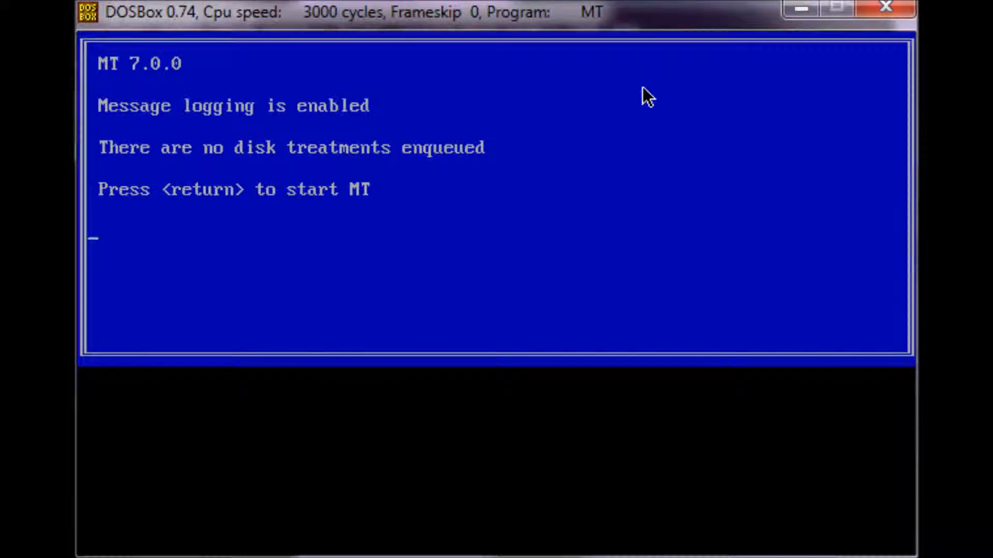
key("return")
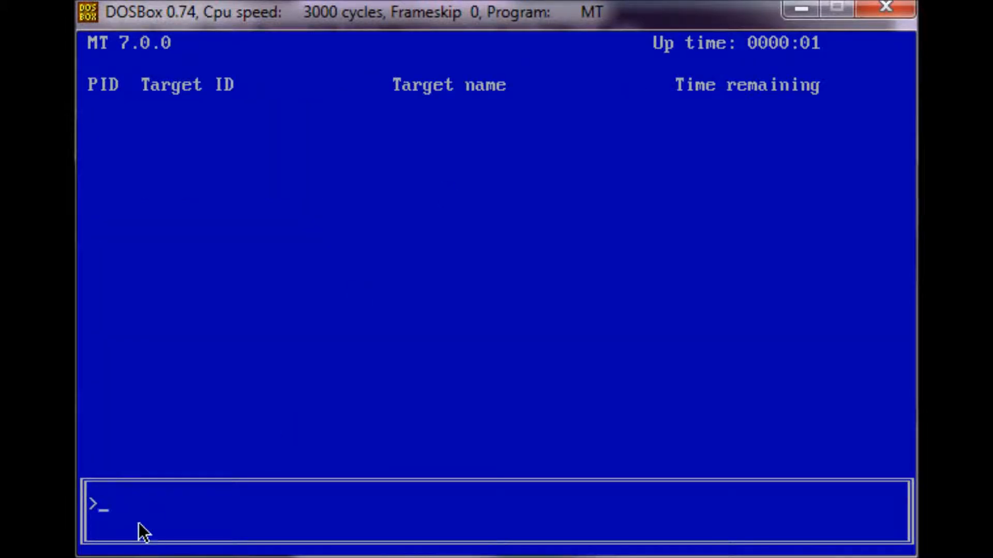
mouse_move(327, 508)
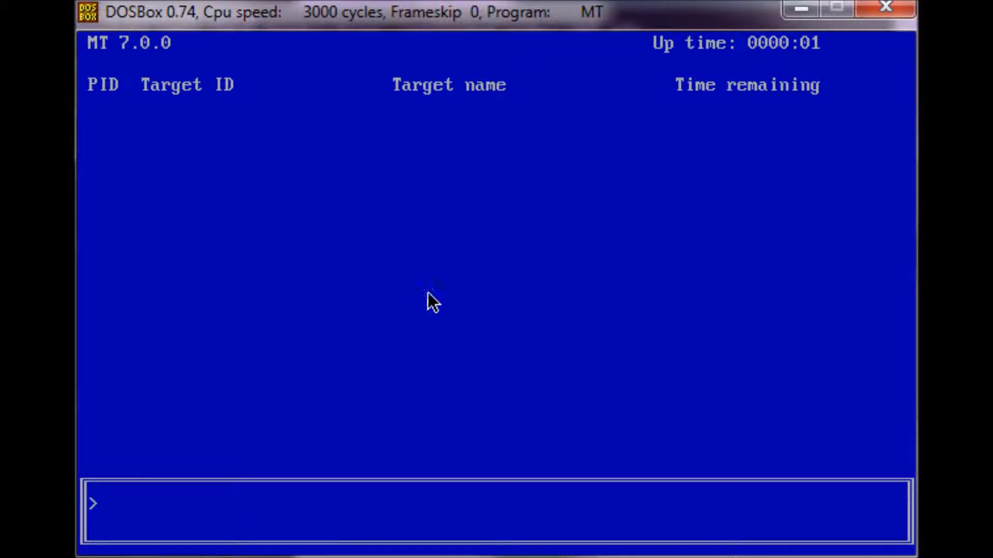
mouse_move(361, 263)
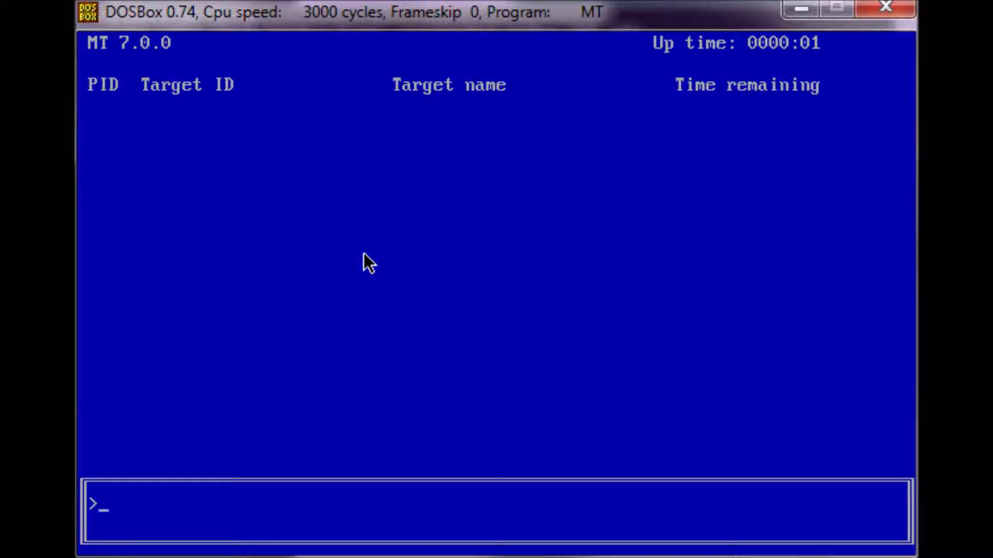
mouse_move(171, 532)
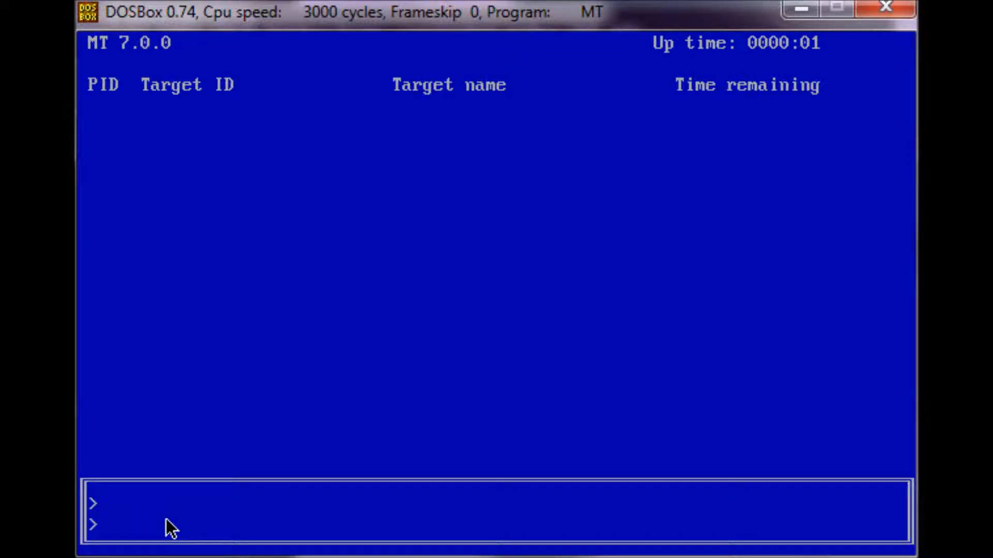
Answer the treat prompts: target collie, rate 991, molecular level, 15-minute sessions and total treatments
type("t")
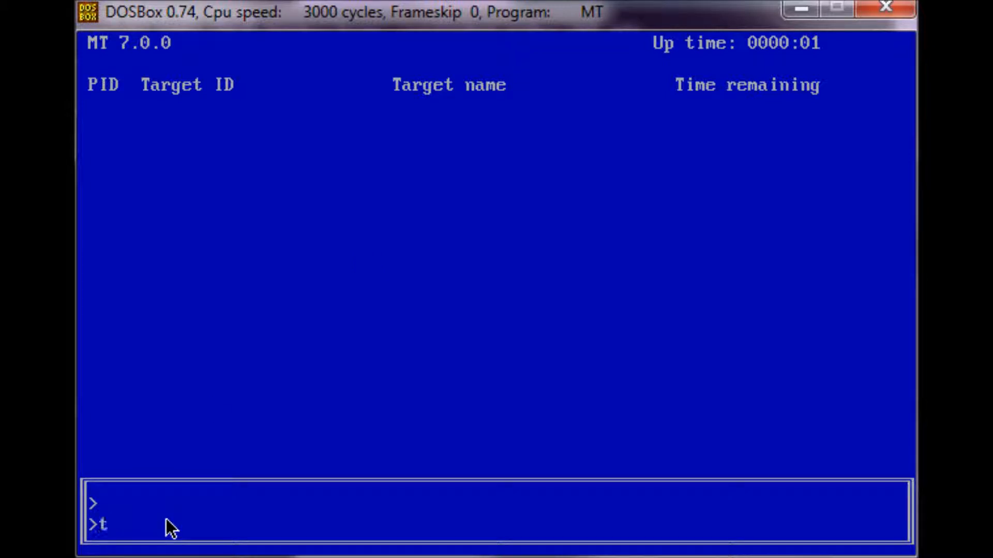
type("reat")
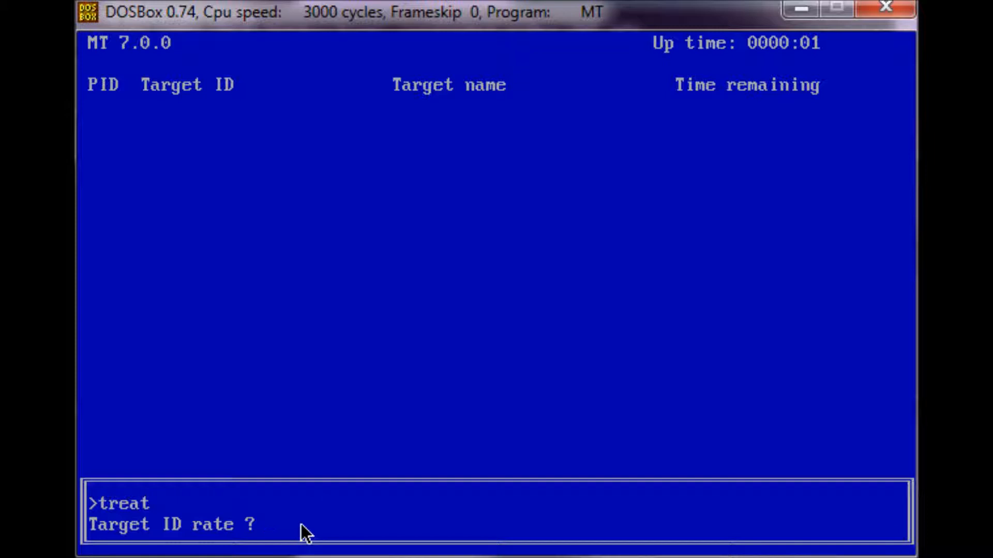
type("2407201401")
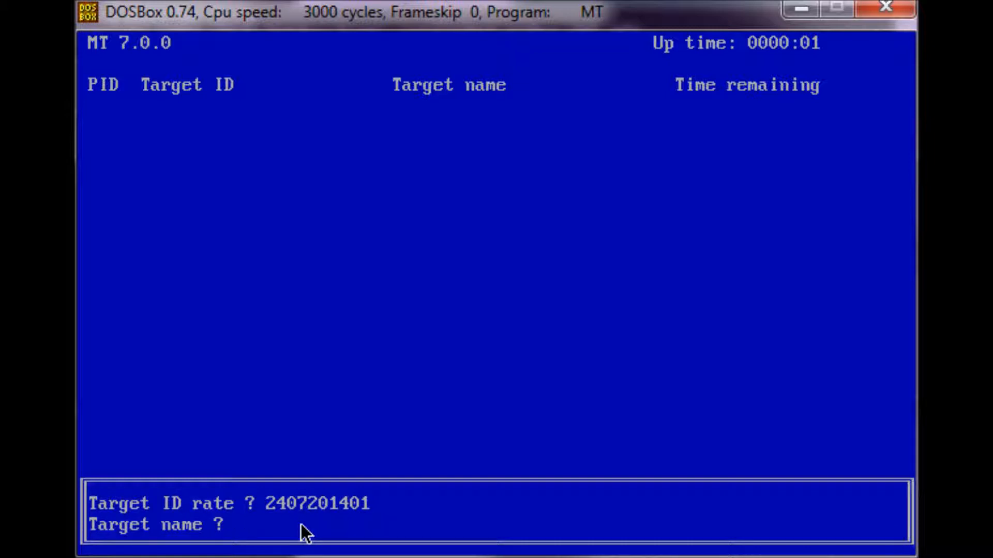
type("collie x dog")
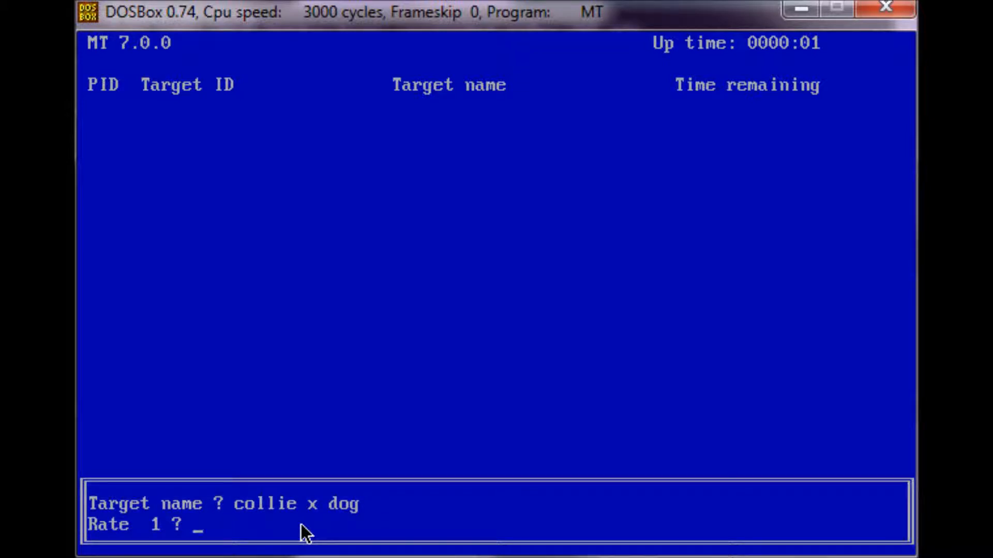
type("991")
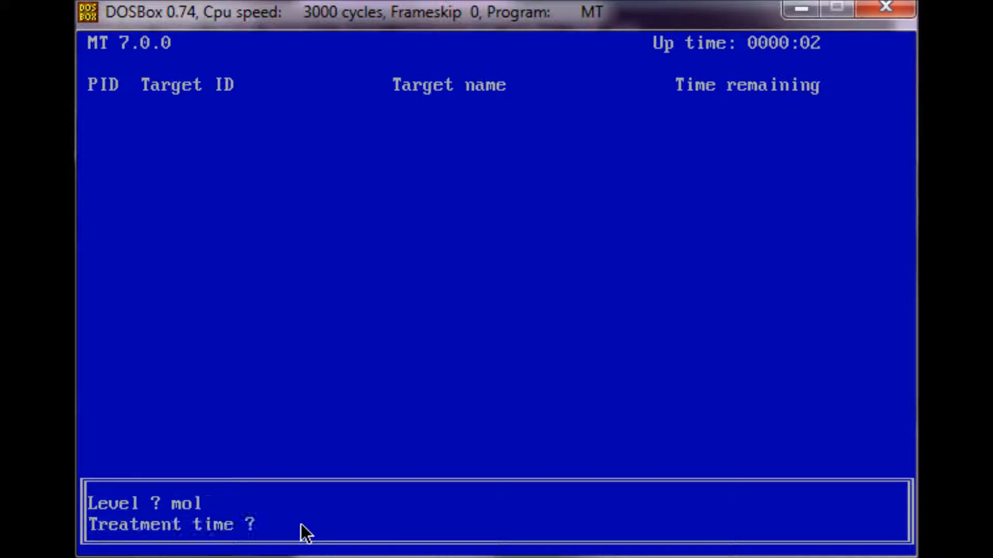
type("15")
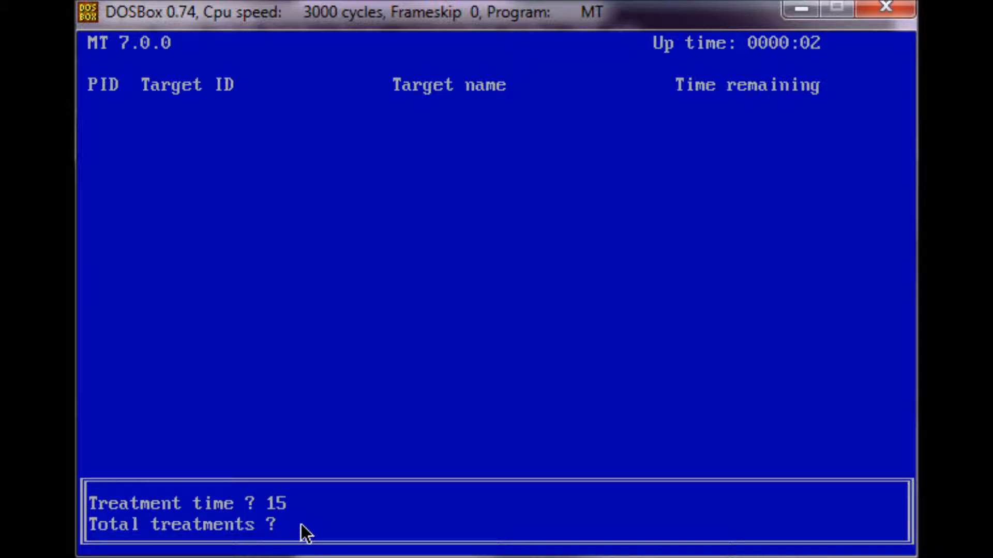
type("3")
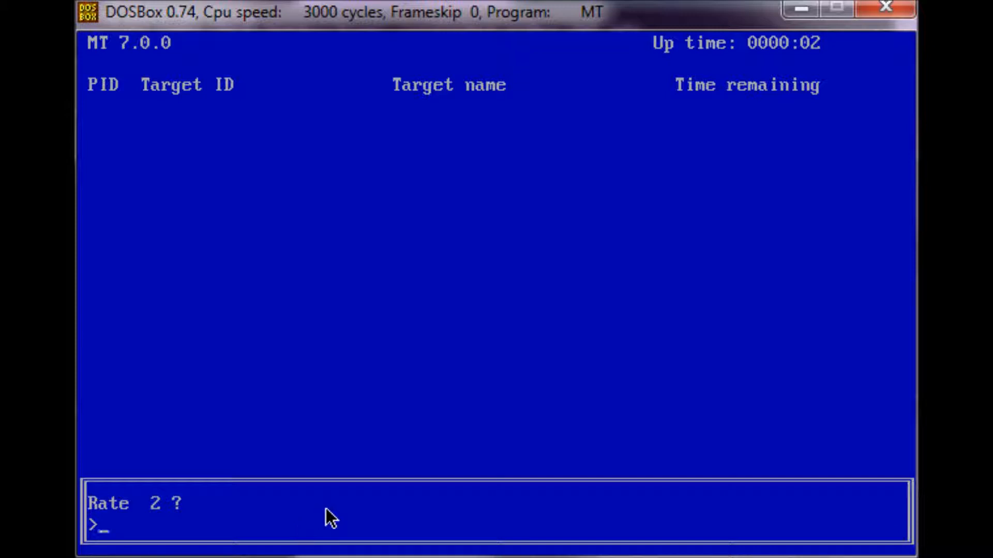
mouse_move(325, 509)
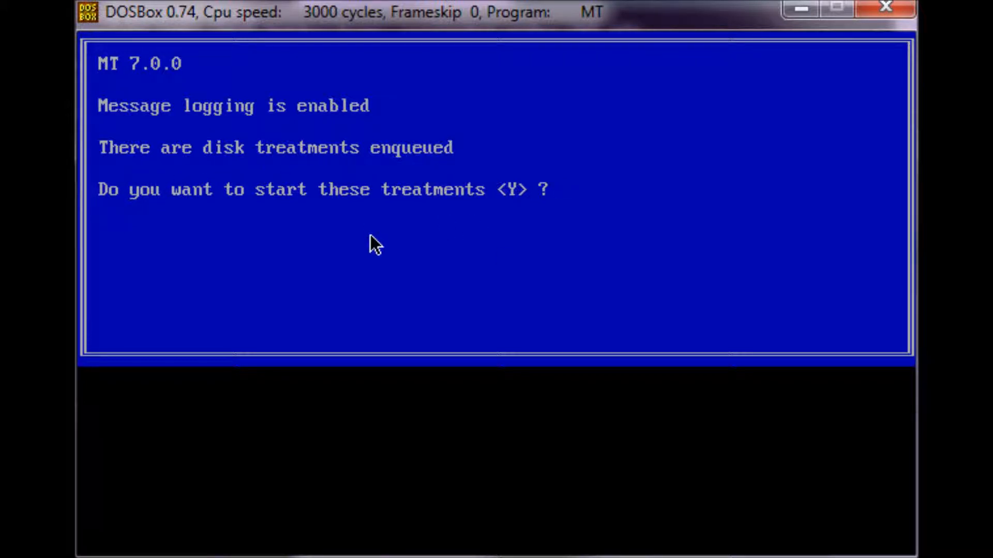
mouse_move(588, 213)
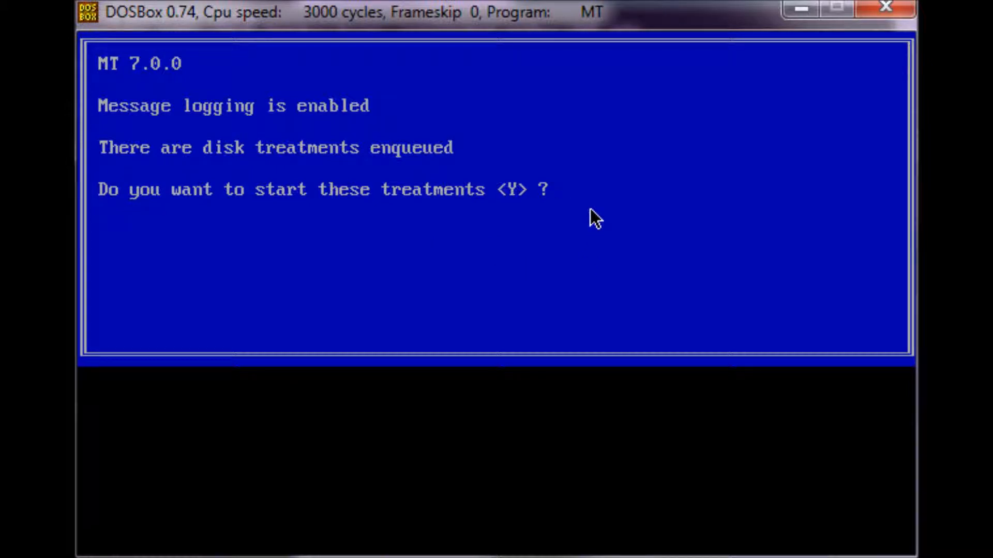
Answer y to start the enqueued disk treatments
type("y")
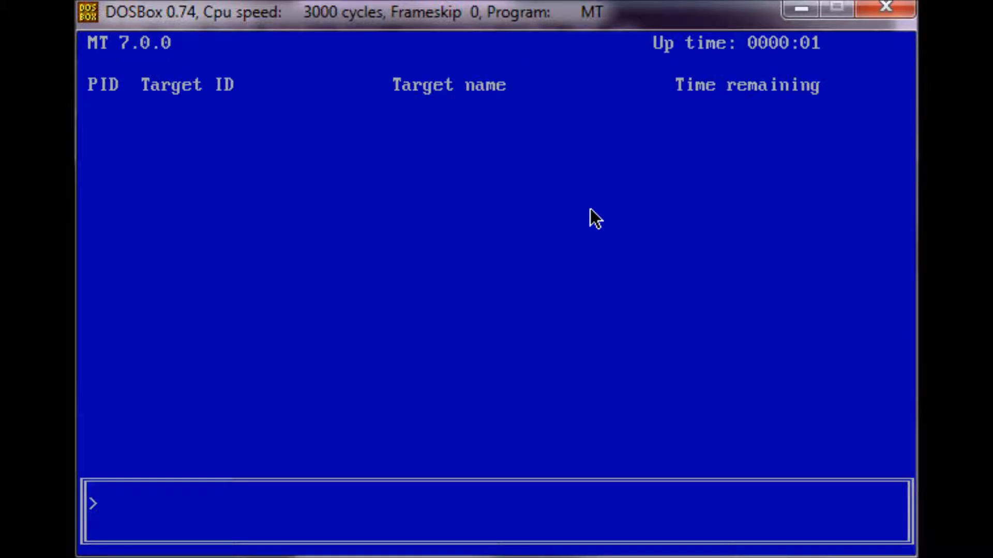
mouse_move(278, 457)
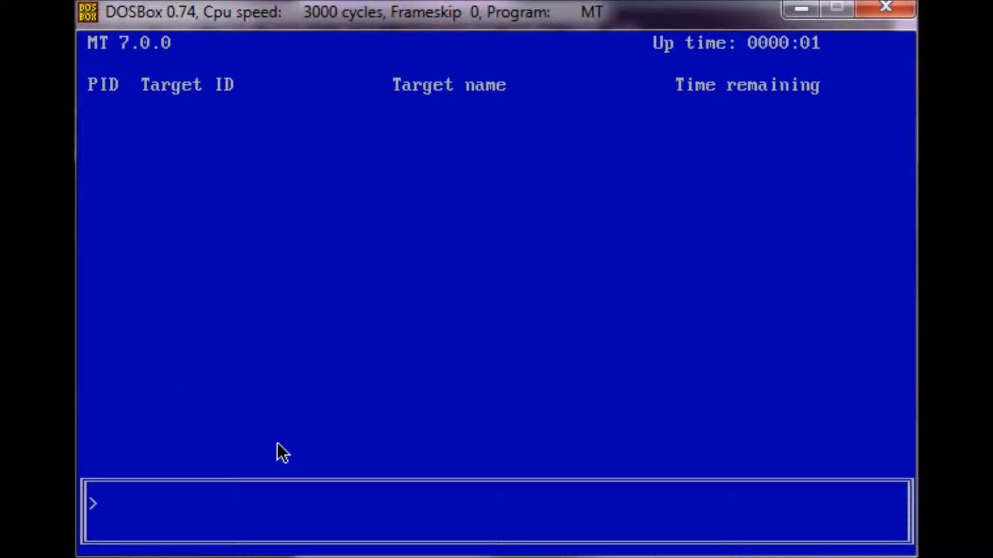
mouse_move(212, 374)
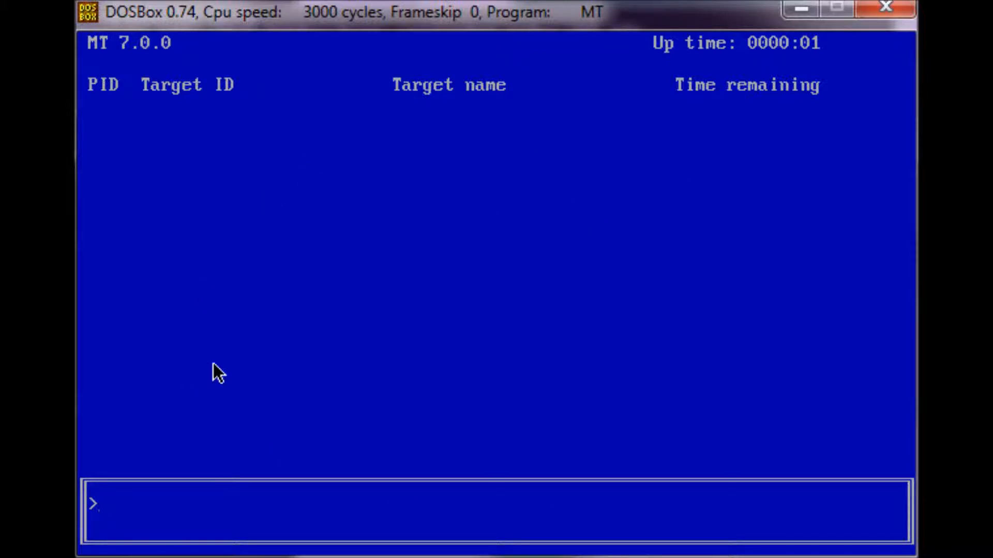
mouse_move(767, 147)
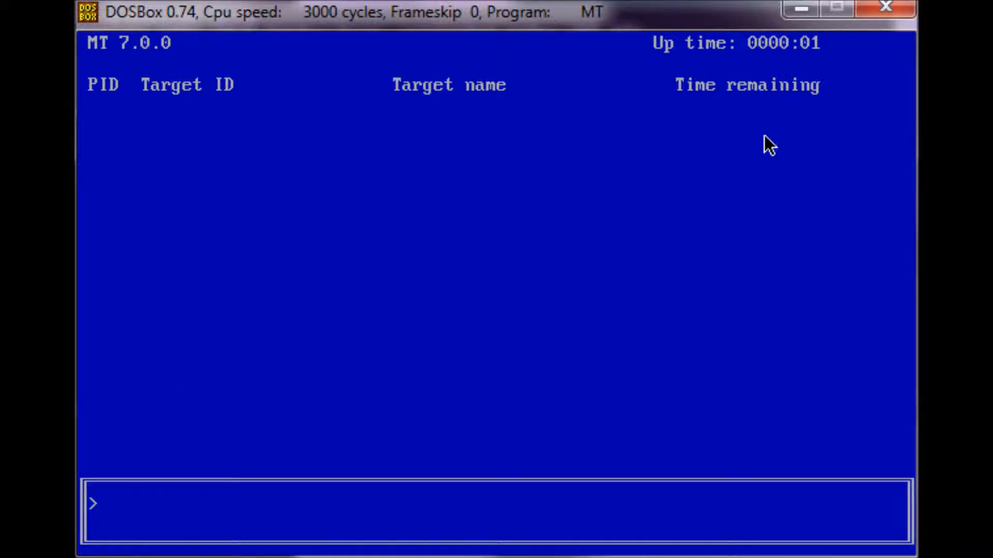
mouse_move(759, 139)
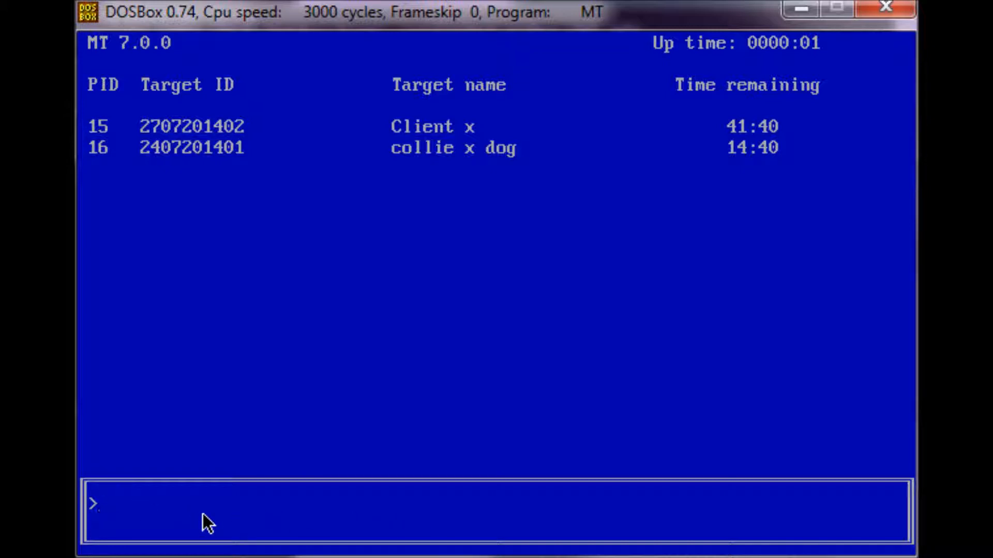
Enter treat at the > prompt to bring up the Treatment Editor with the collie x dog record
type("treat")
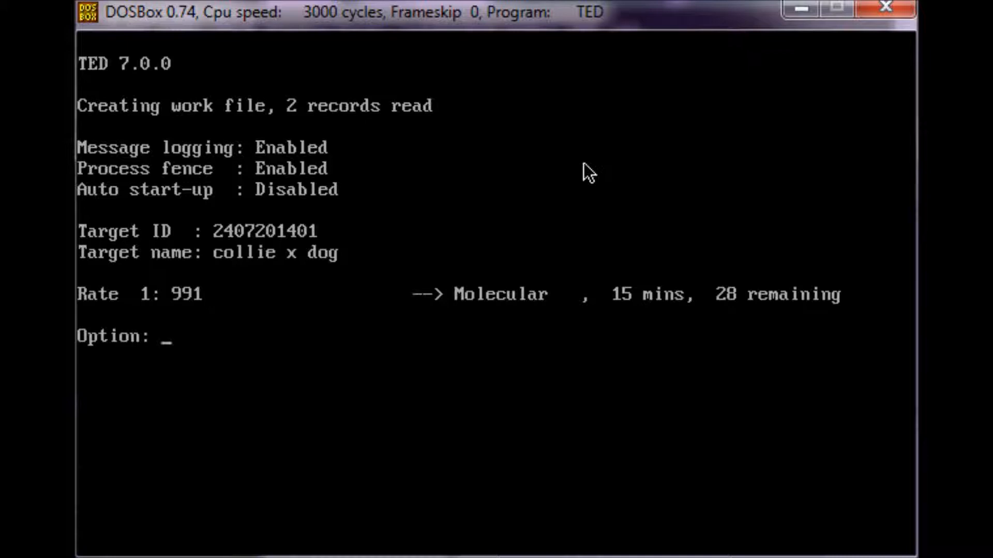
type("u")
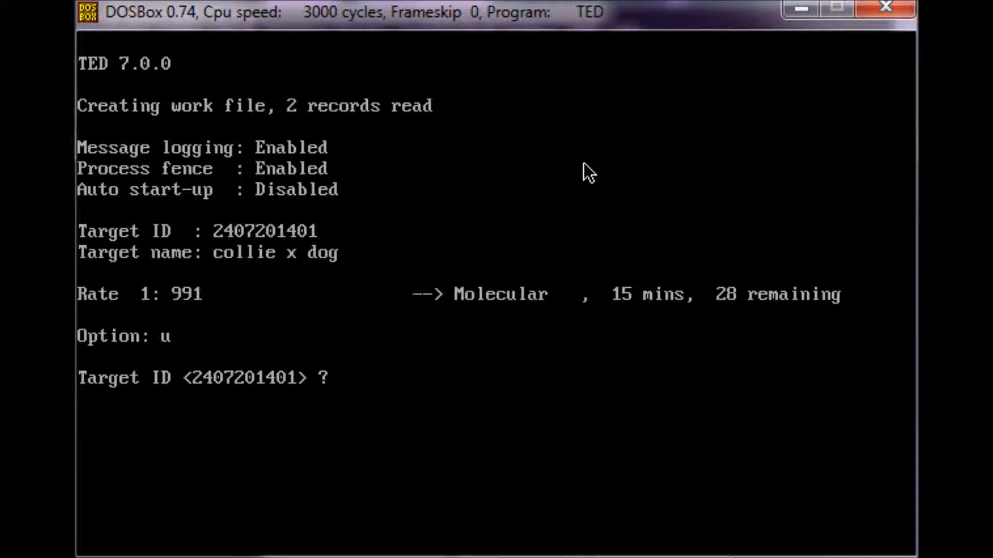
type("27")
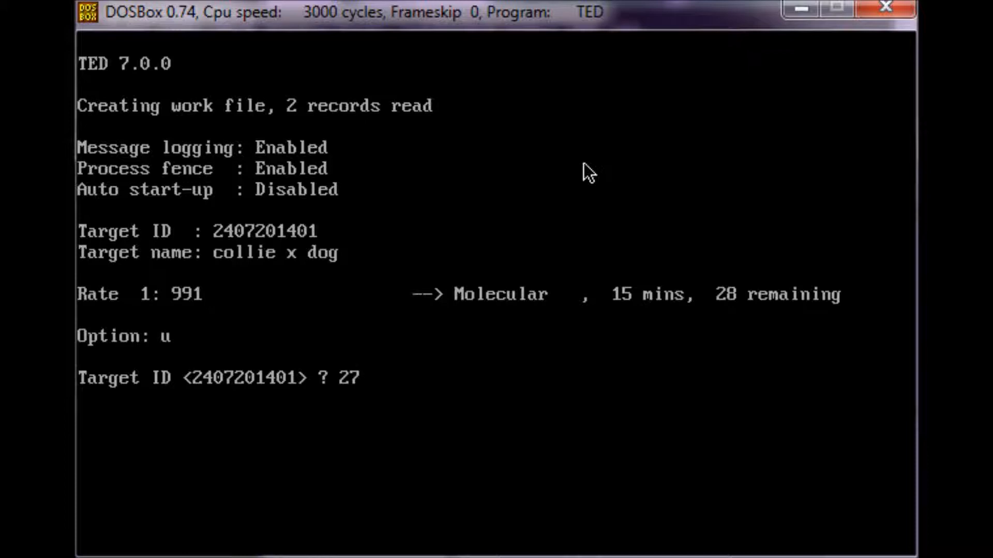
type("072")
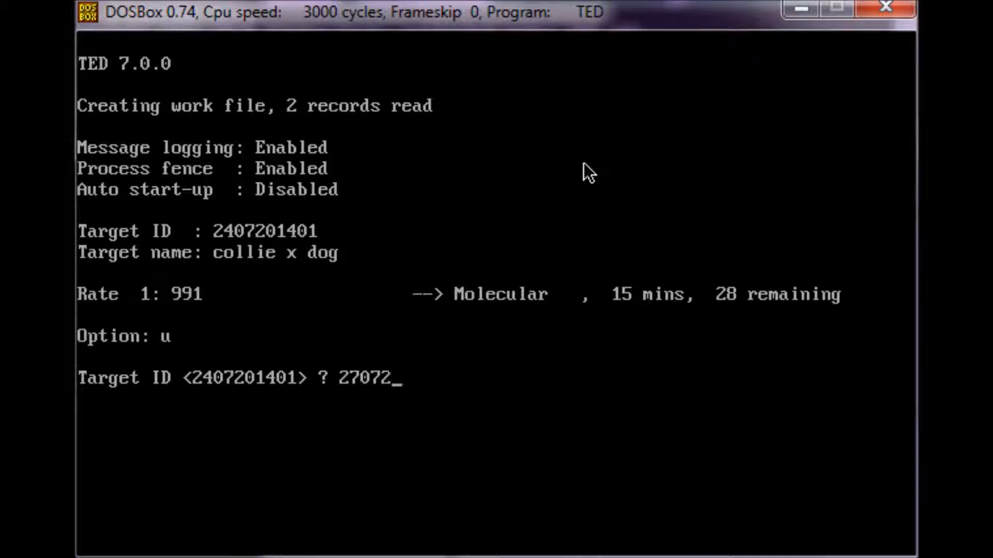
type("01401")
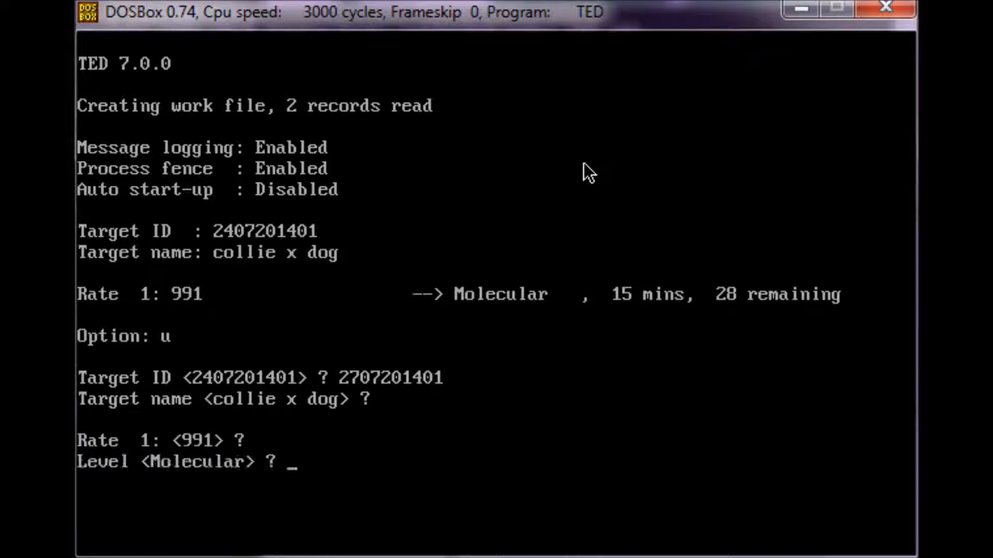
key("Enter")
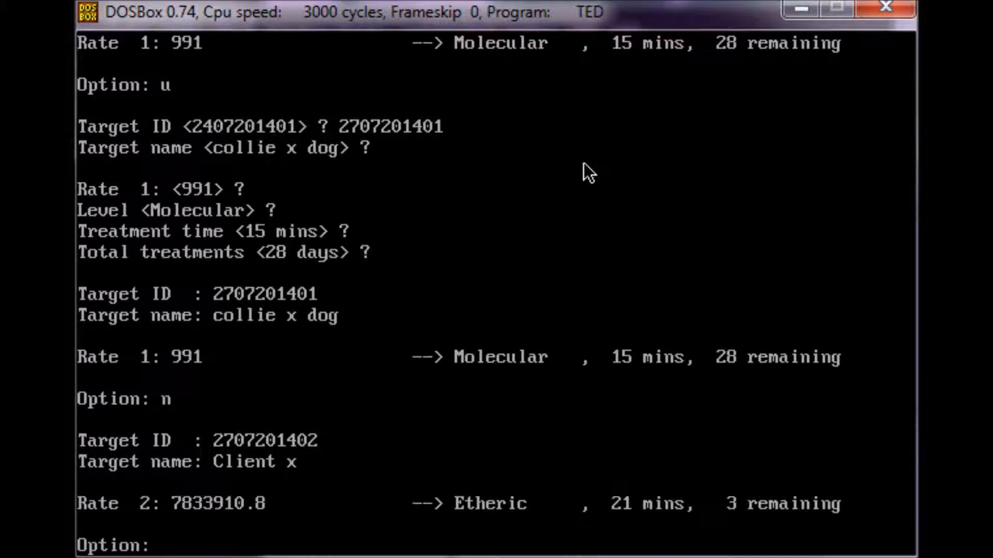
Enter e at the Client x record's option prompt to exit the Treatment Editor
type("e")
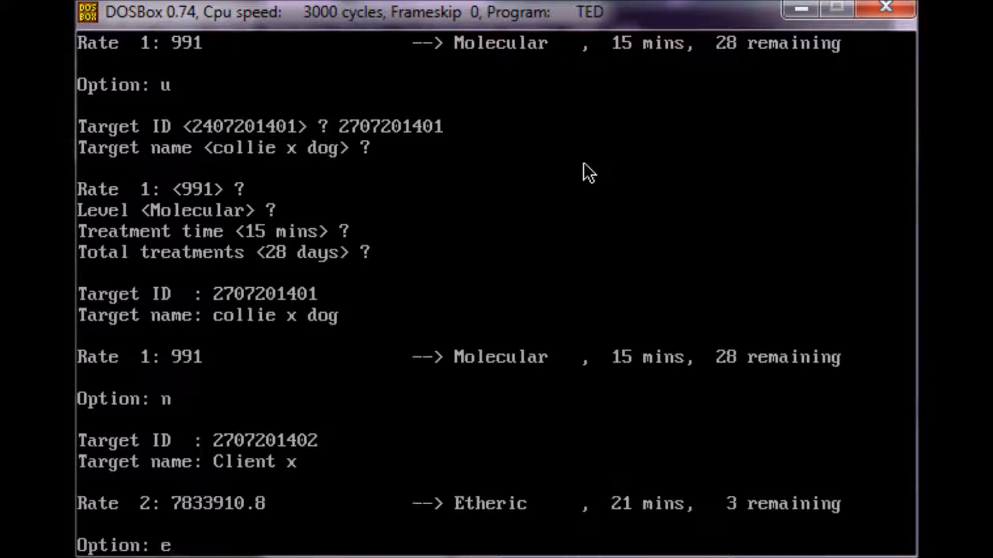